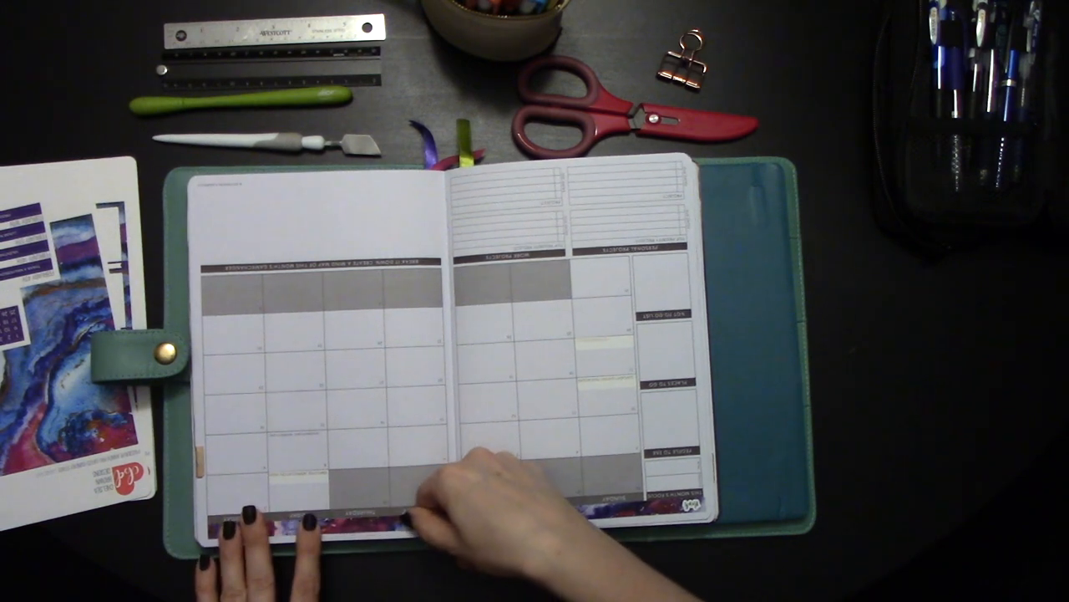
{"action": "mouse_move", "coordinate": [484, 484]}
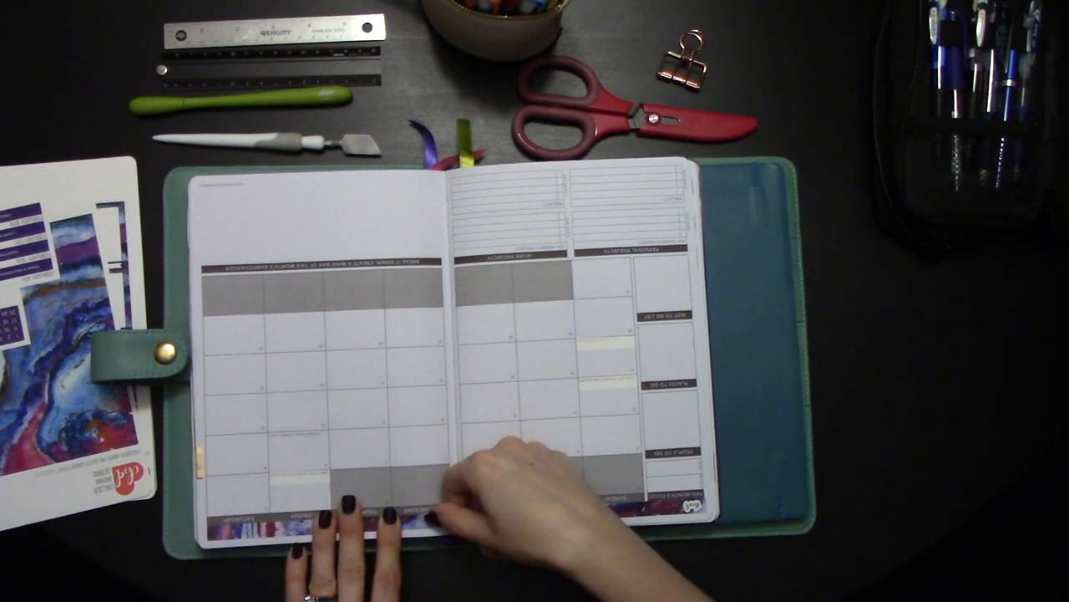